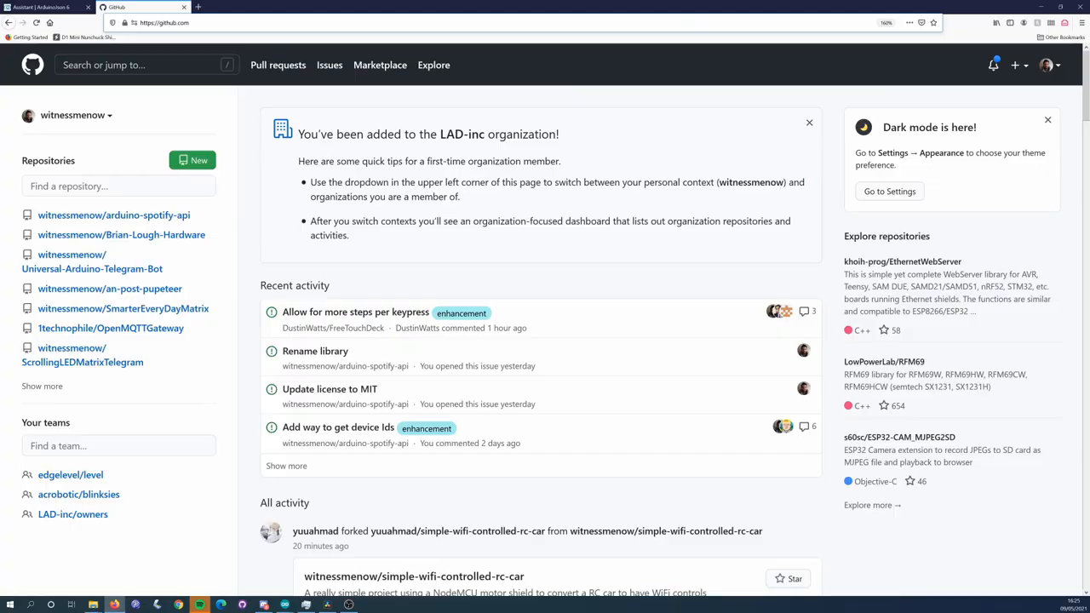
type("https://api.coingecko.com/api/v3/simple/price?ids=ethereum,bitcoin&vs_currencies=usd,eur")
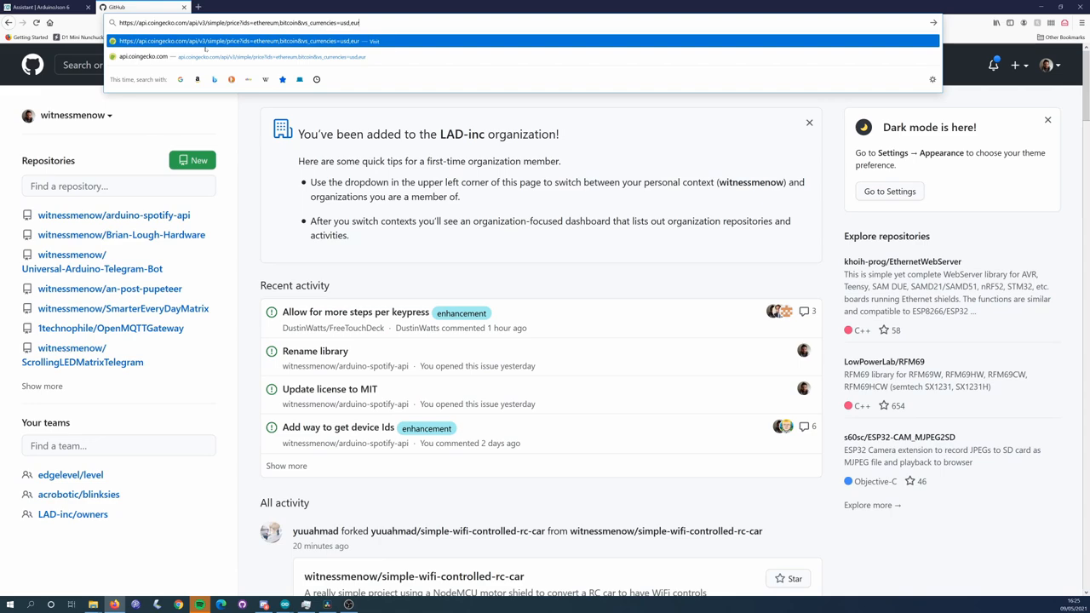